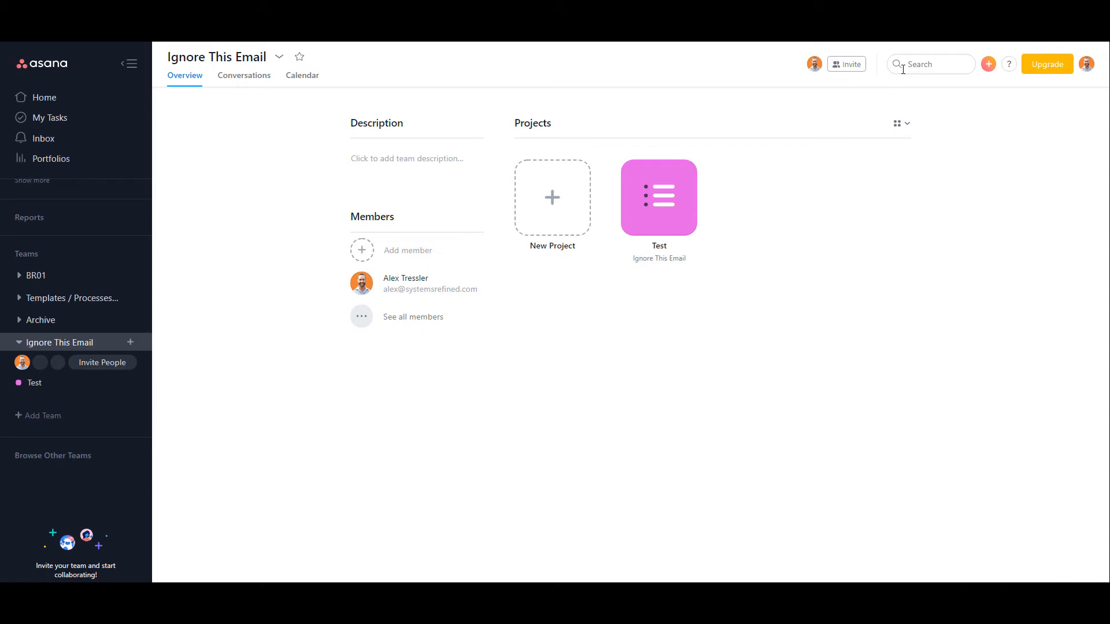
# - Open the Test project and scroll through the assignee options for its blank task
pyautogui.click(658, 196)
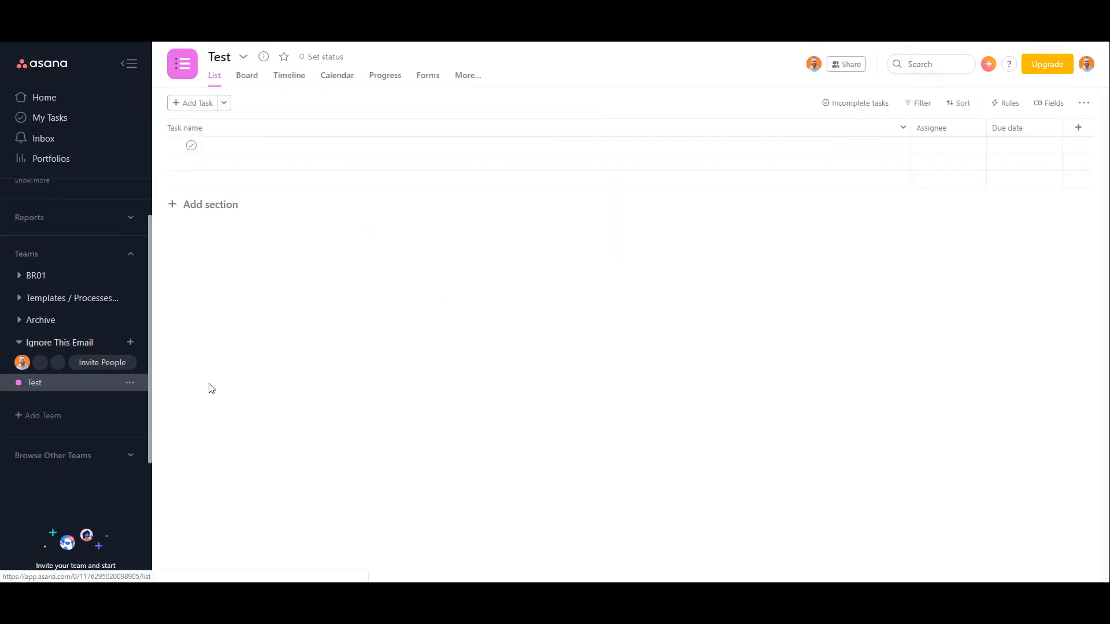
pyautogui.moveTo(923, 145)
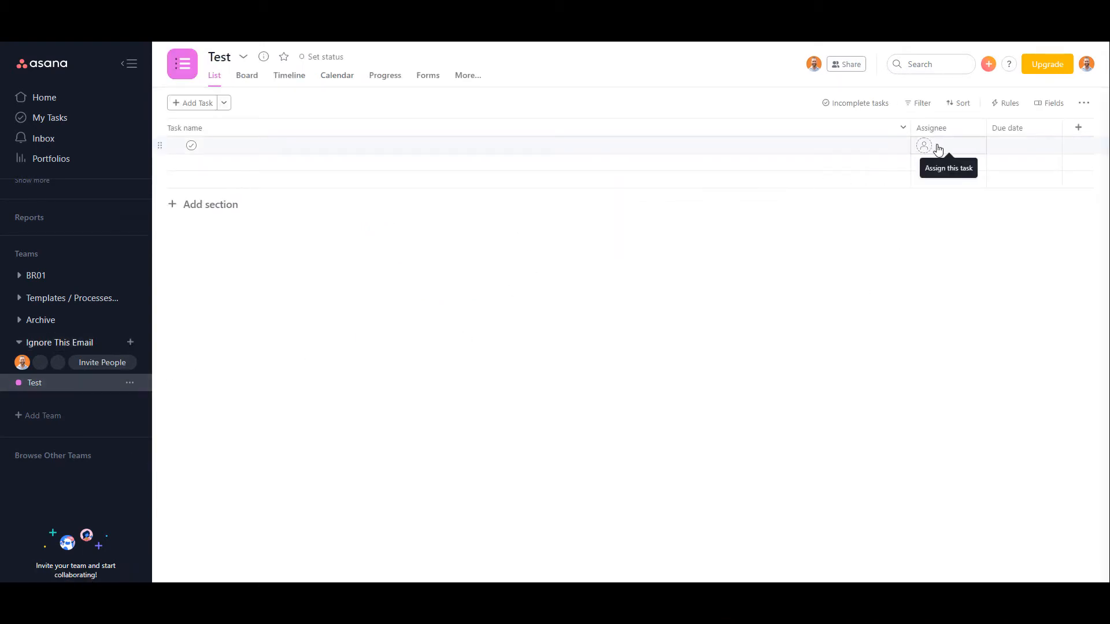
pyautogui.click(924, 146)
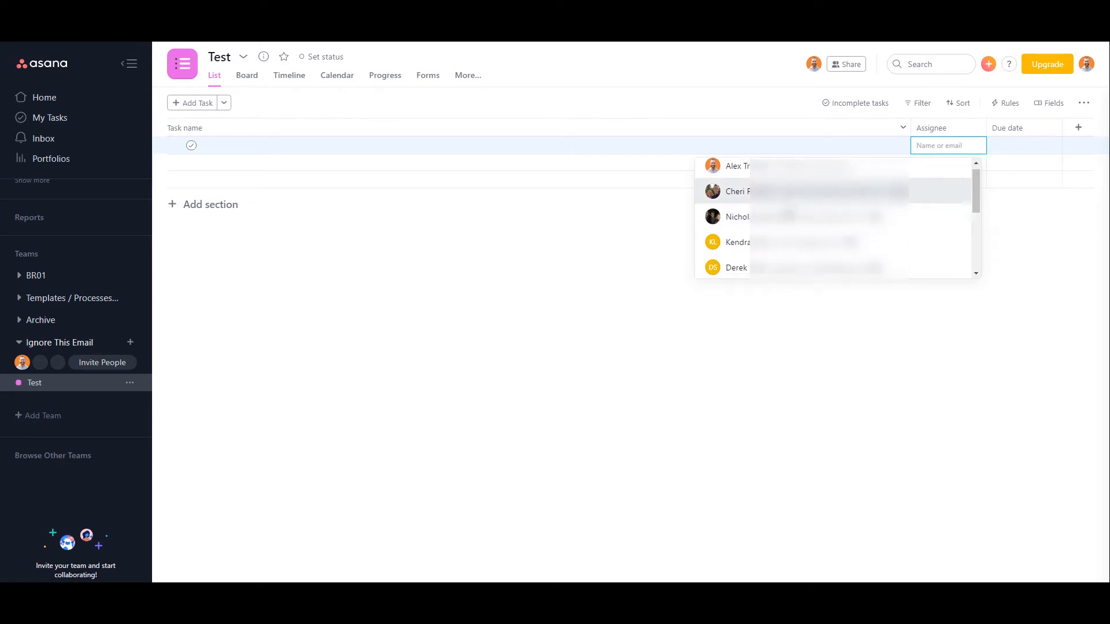
pyautogui.scroll(-3)
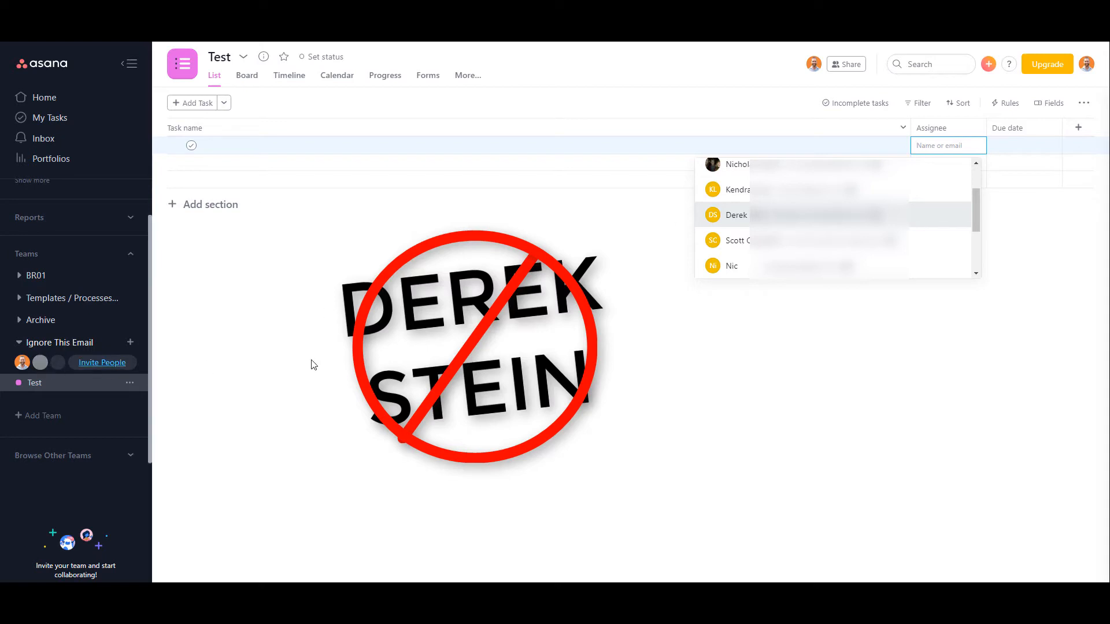
pyautogui.moveTo(552, 309)
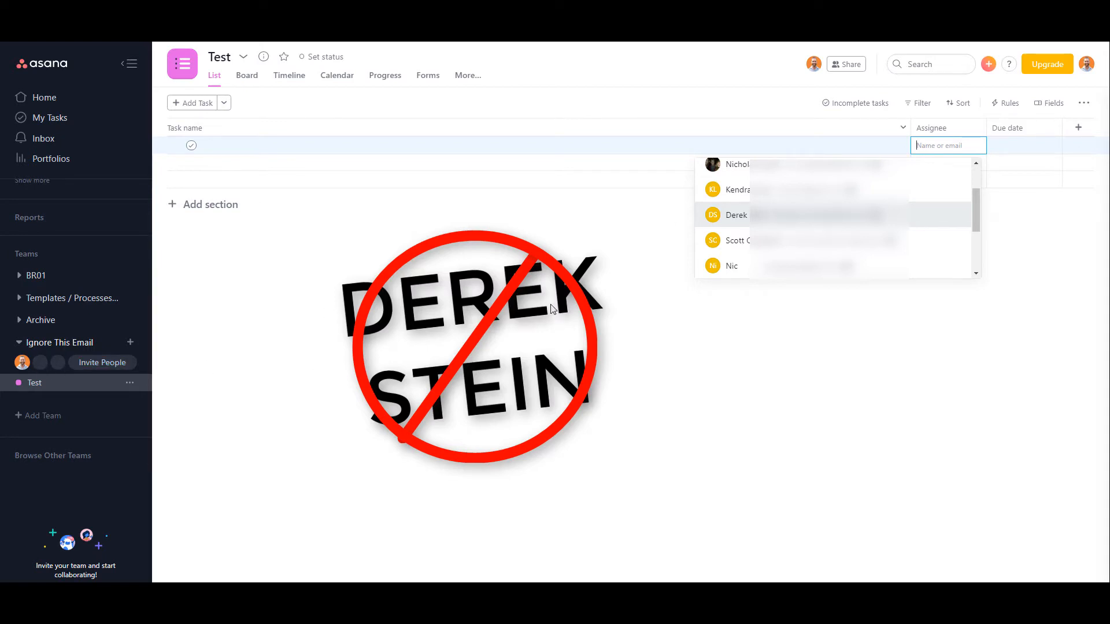
pyautogui.moveTo(743, 220)
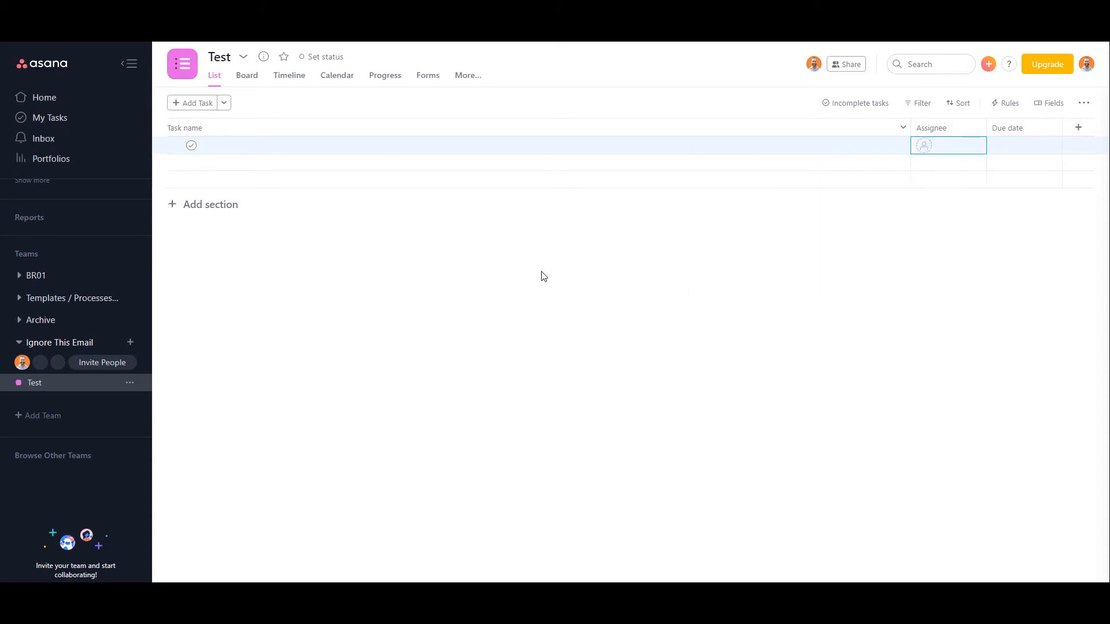
pyautogui.moveTo(464, 315)
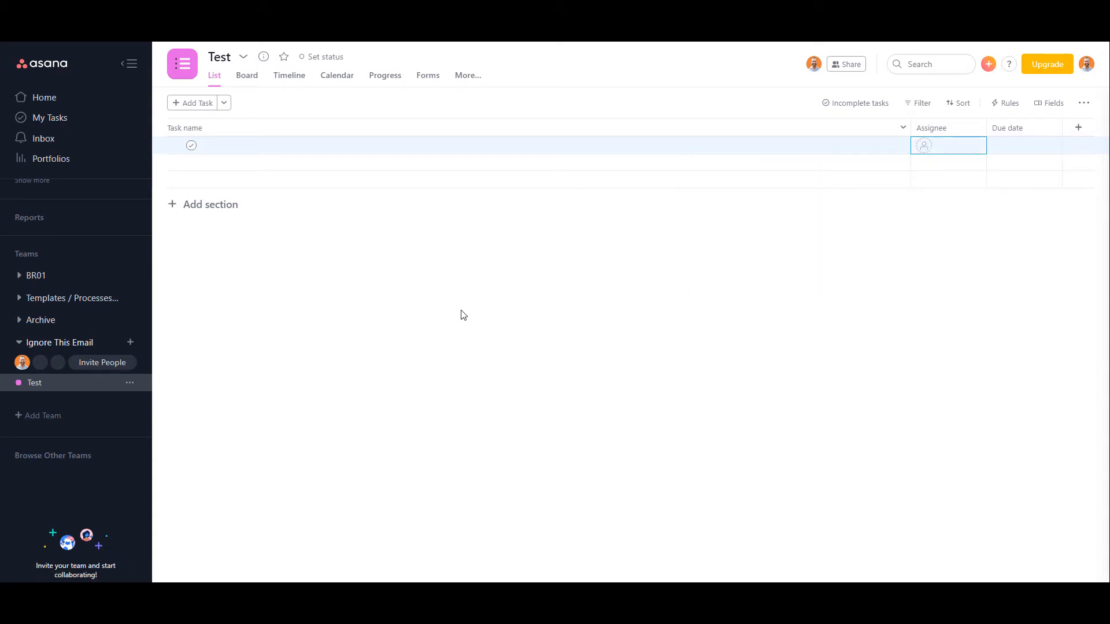
pyautogui.moveTo(446, 320)
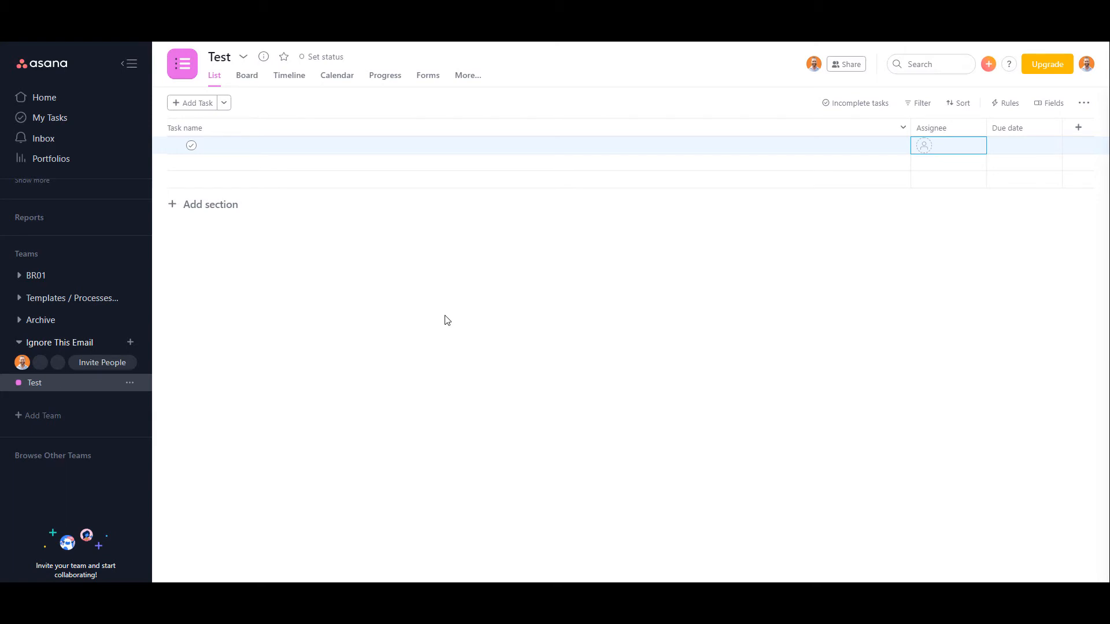
pyautogui.moveTo(426, 321)
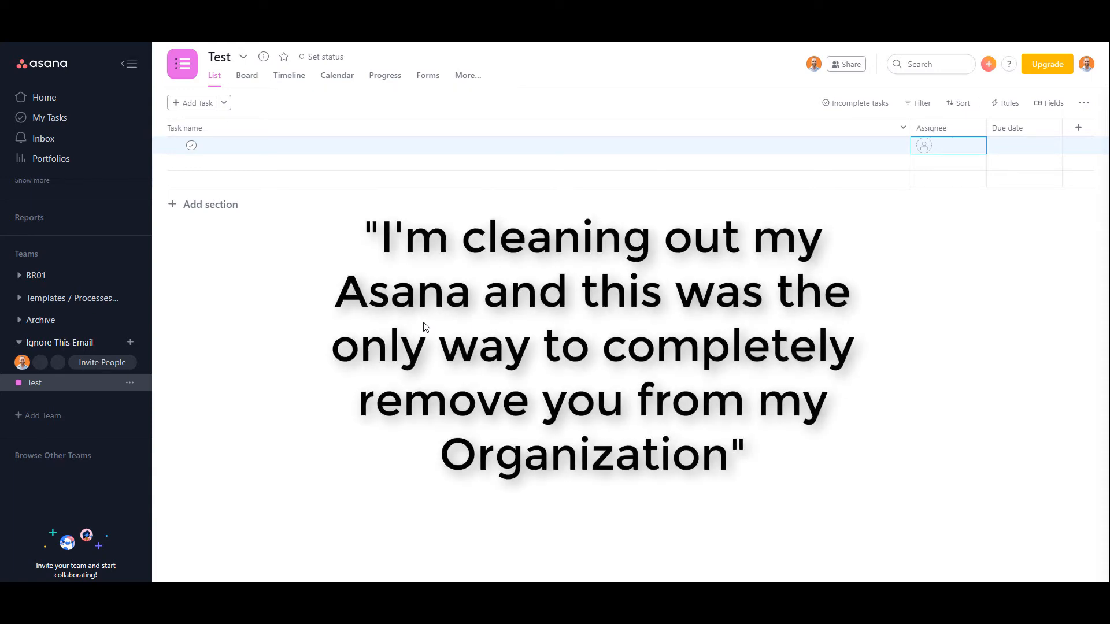
pyautogui.moveTo(423, 326)
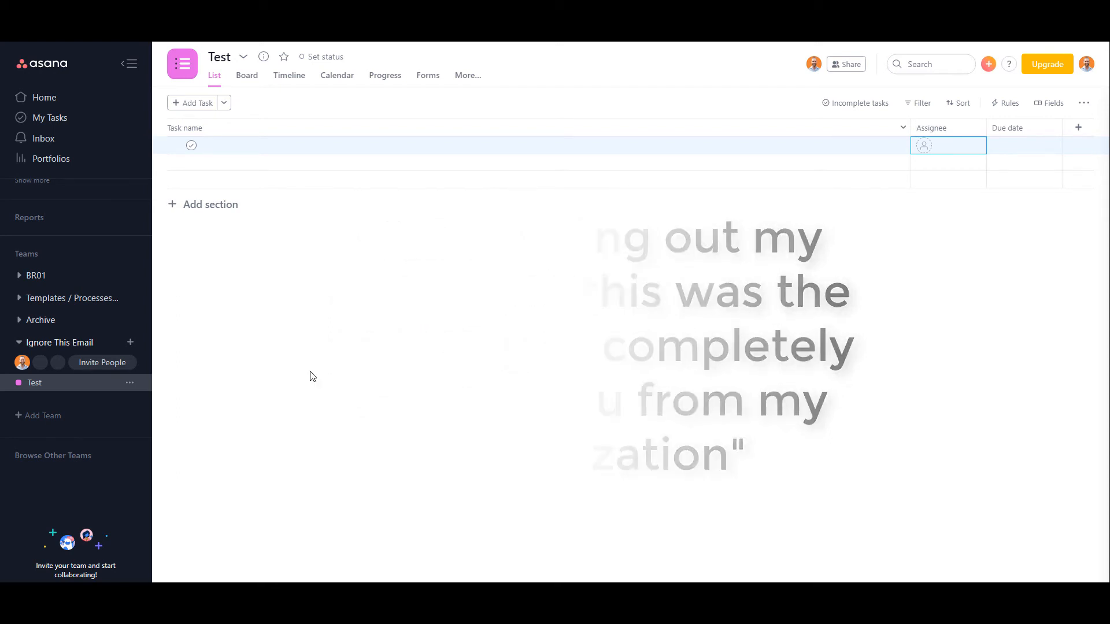
pyautogui.click(103, 363)
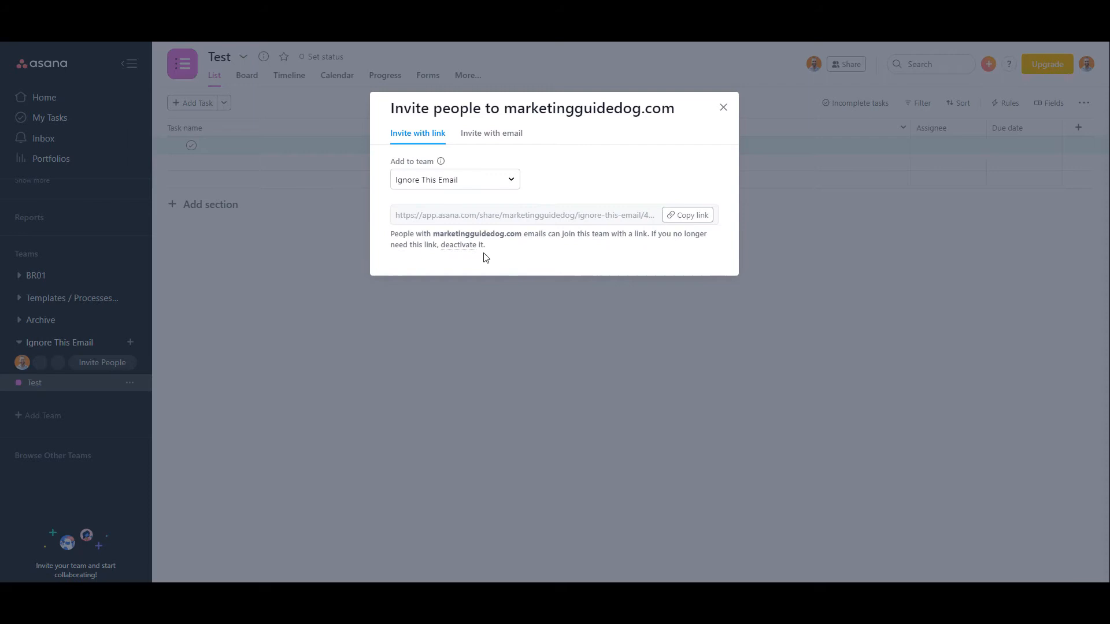
pyautogui.click(491, 133)
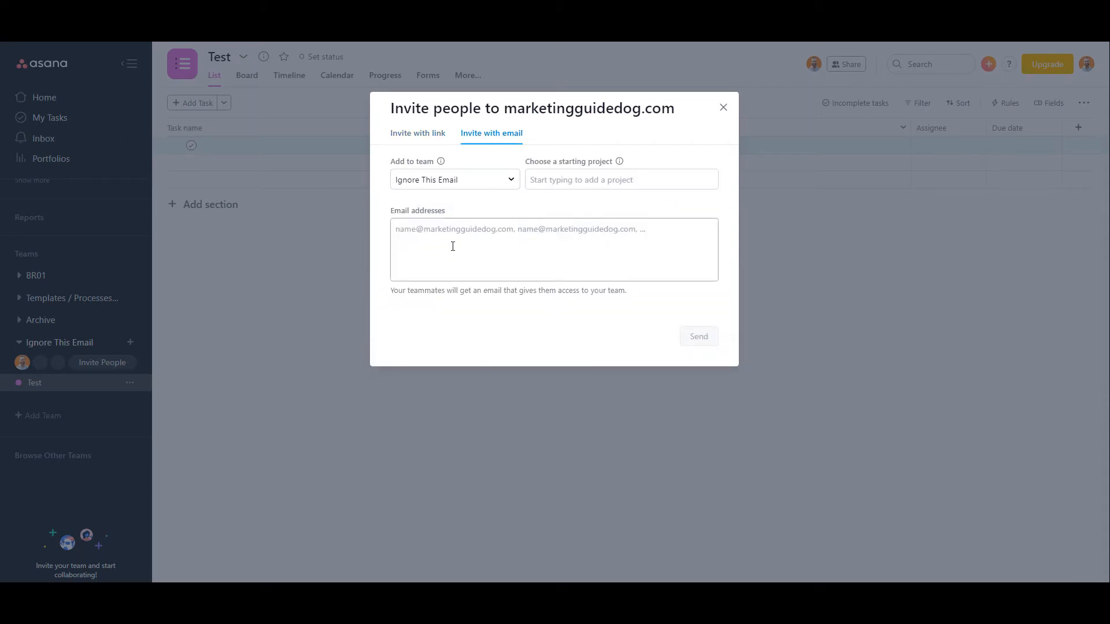
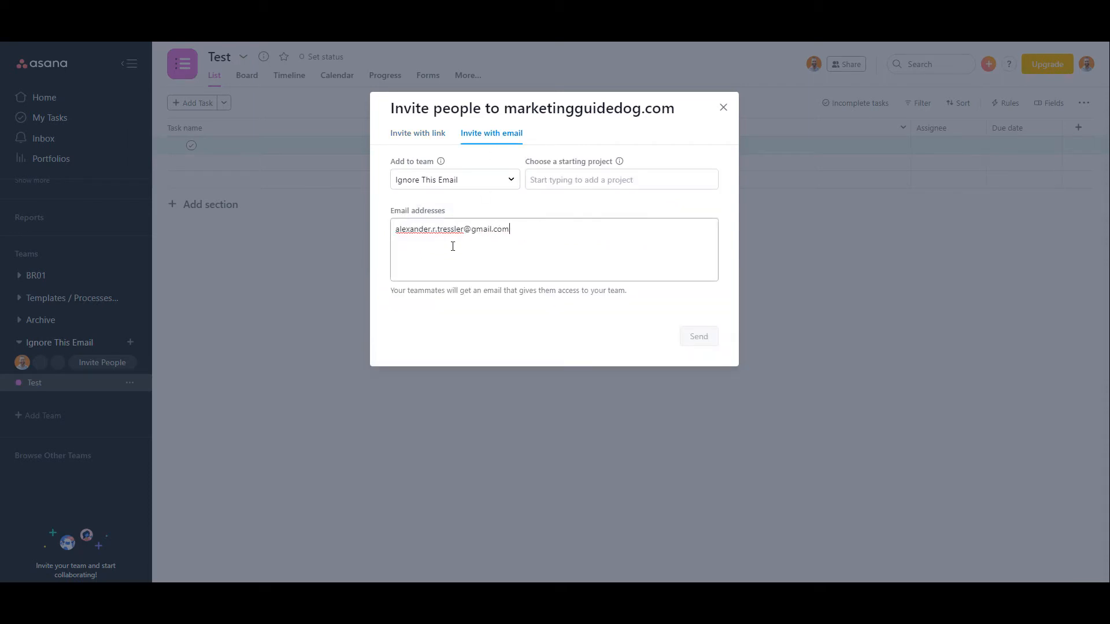
pyautogui.click(697, 336)
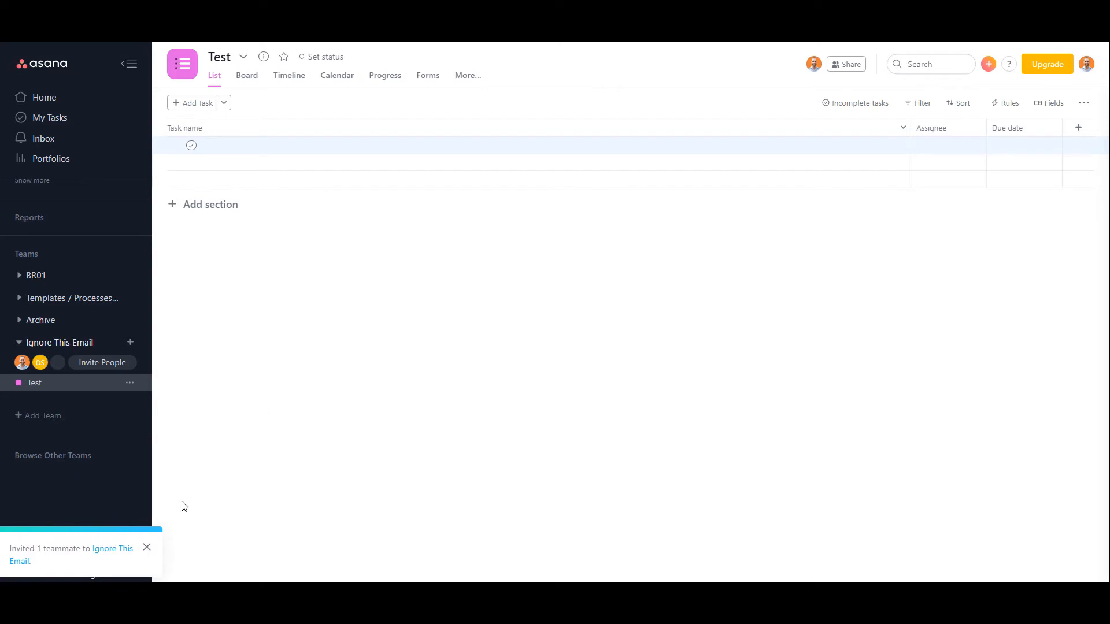
pyautogui.moveTo(119, 346)
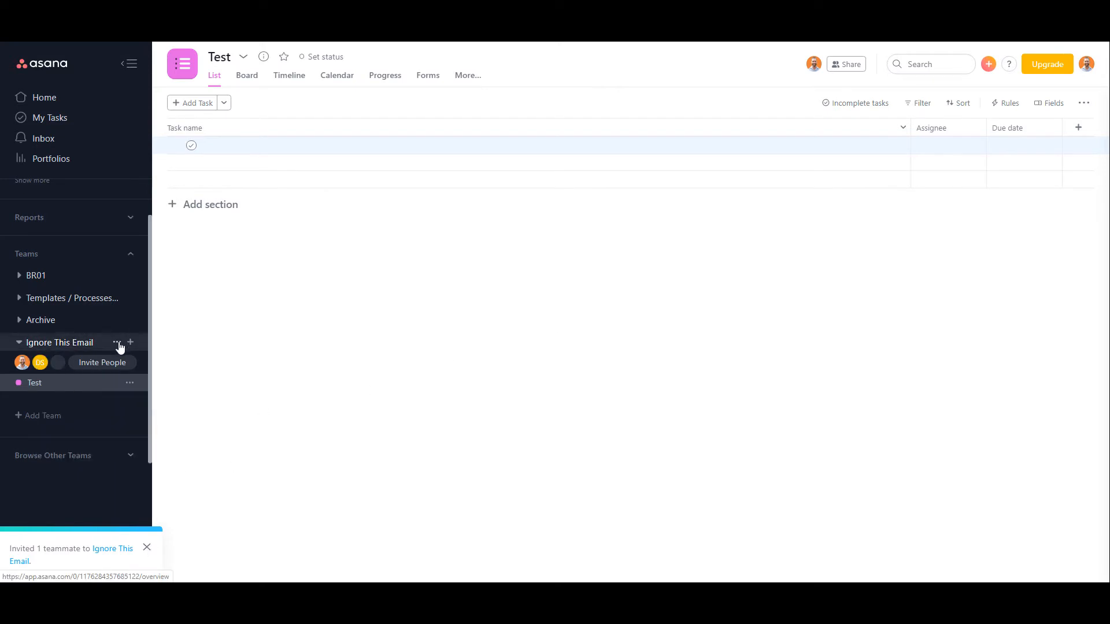
# - In Ignore This Email team settings, remove the second member's access and deprovision them
pyautogui.click(117, 343)
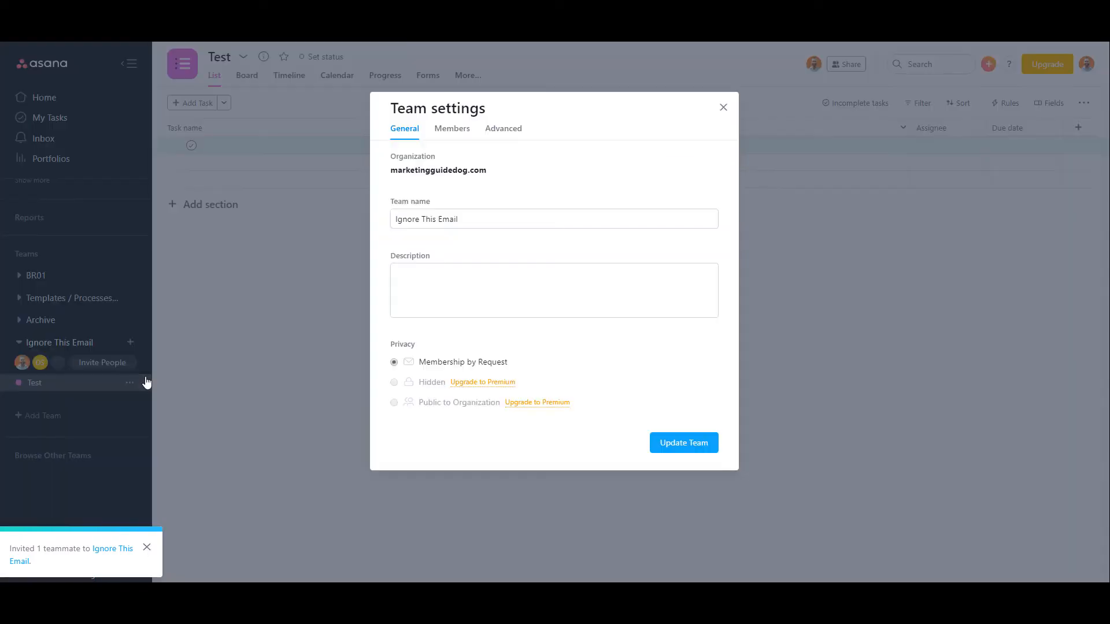
pyautogui.click(450, 128)
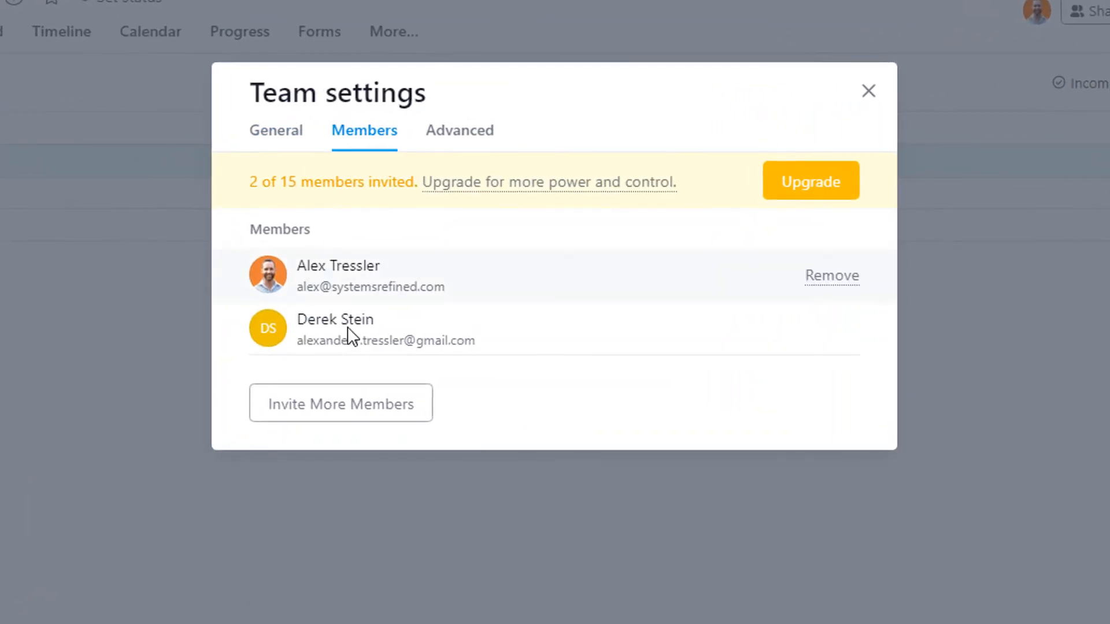
pyautogui.click(832, 276)
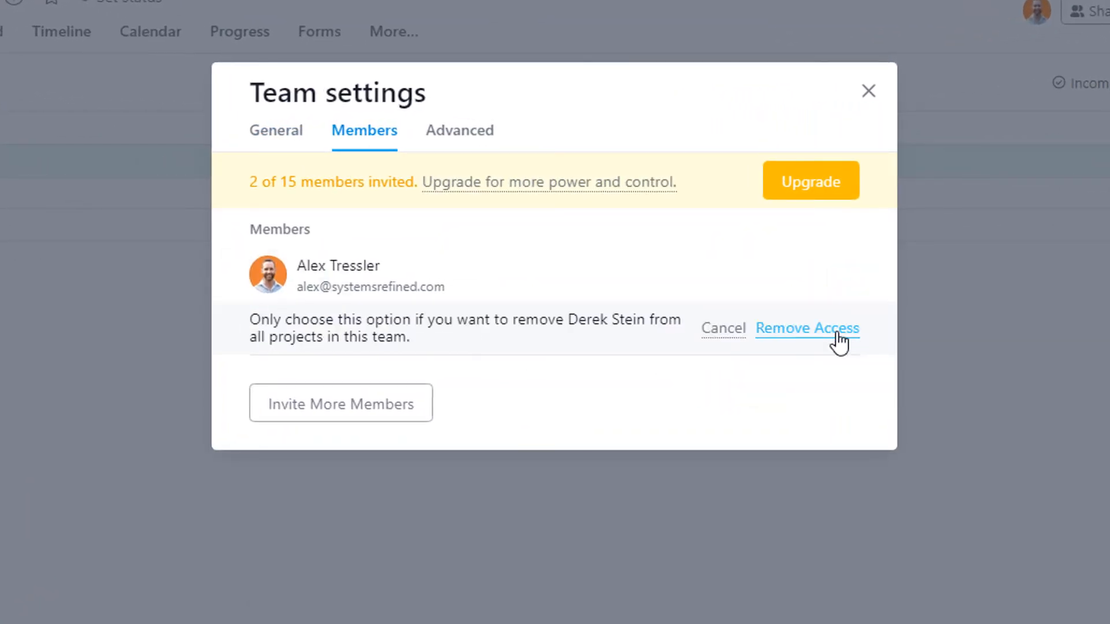
pyautogui.click(807, 328)
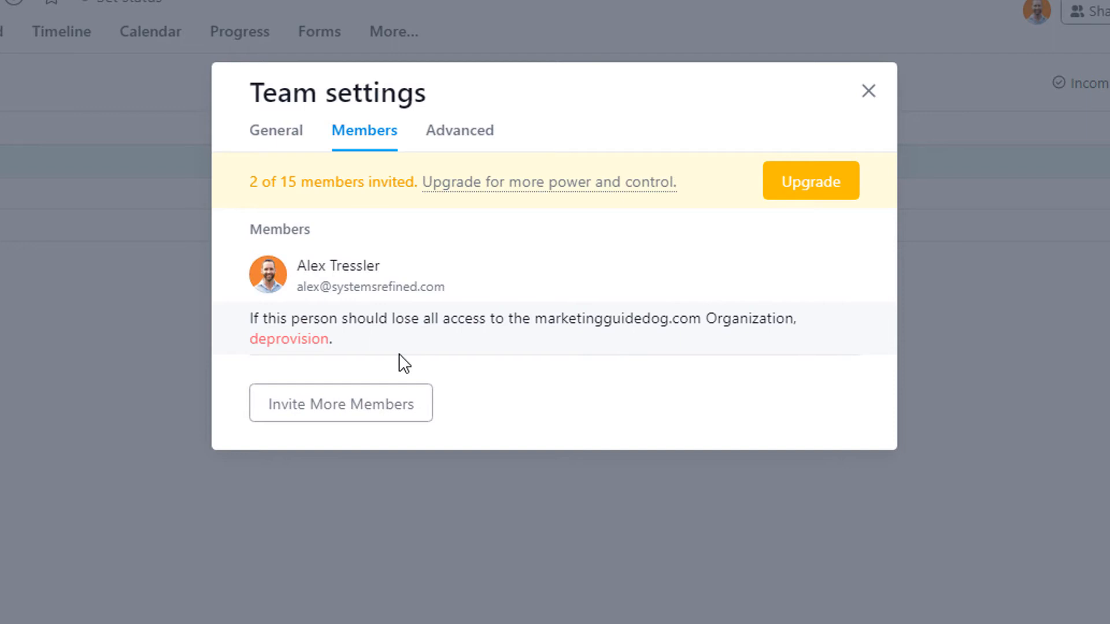
pyautogui.click(288, 339)
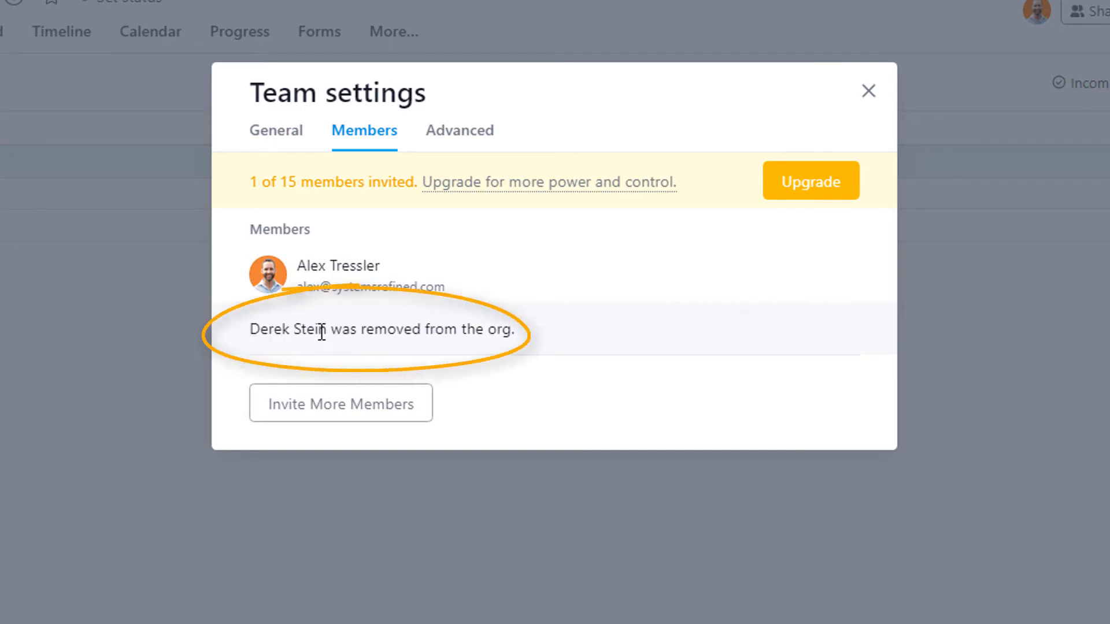
pyautogui.moveTo(325, 350)
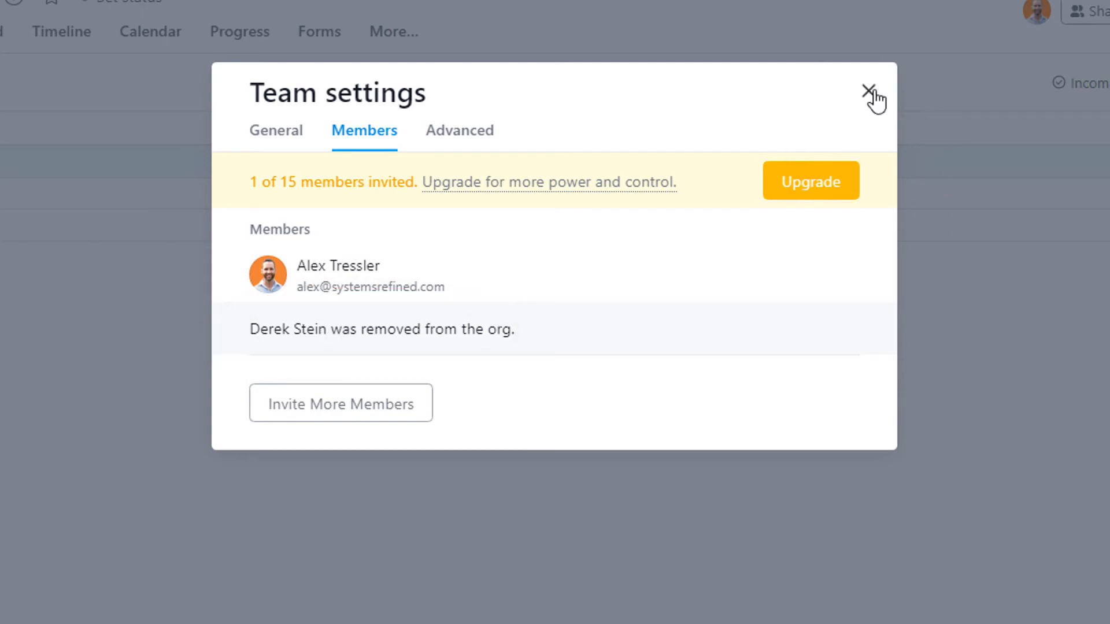
# - Close team settings and check a task's assignee list for the removed member
pyautogui.click(873, 93)
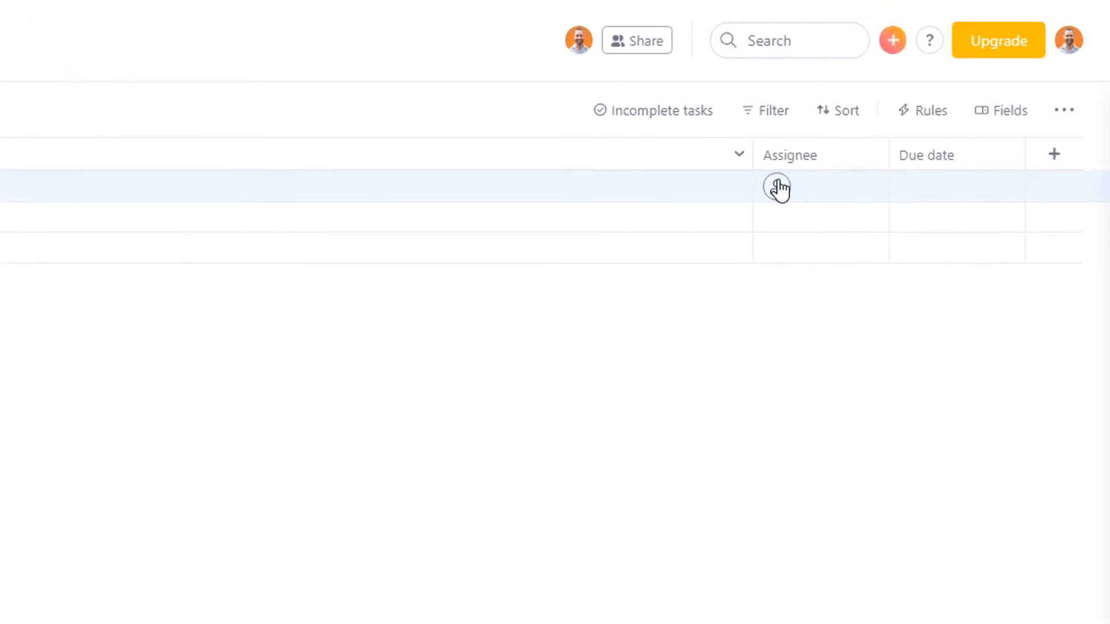
pyautogui.click(778, 187)
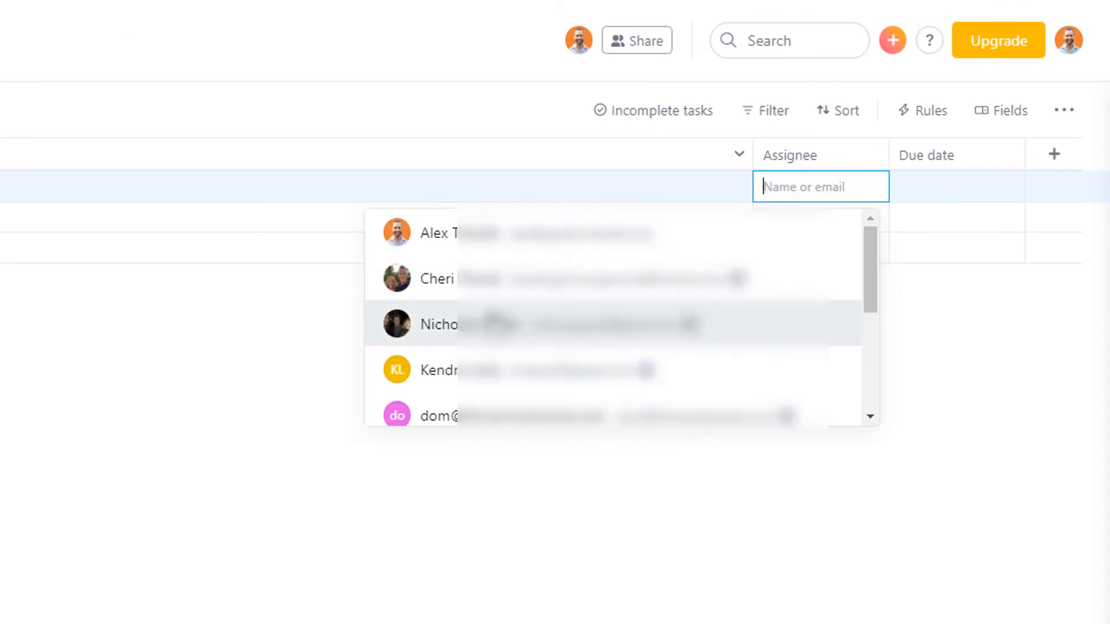
pyautogui.scroll(-3)
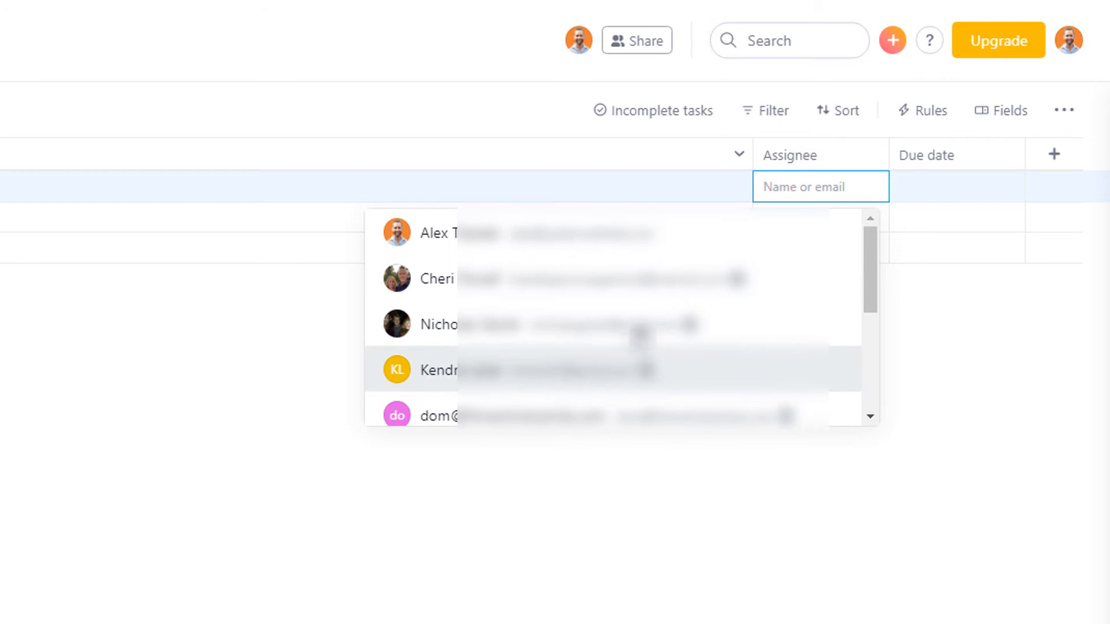
# - Search the workspace for 'dereek' to confirm no matching person appears
pyautogui.click(785, 41)
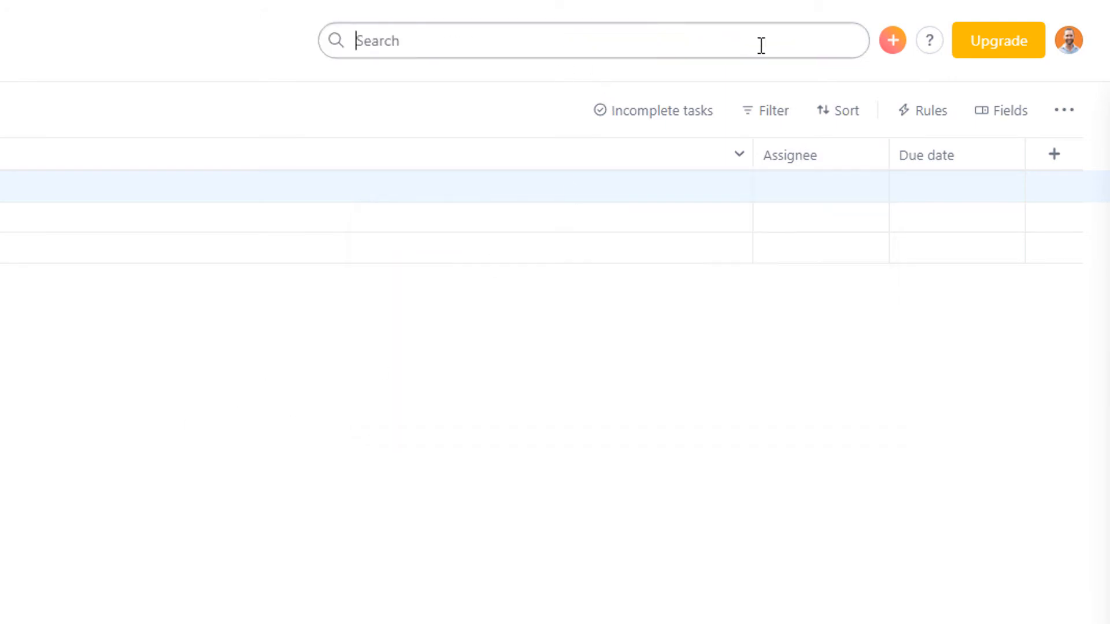
pyautogui.write('dereek')
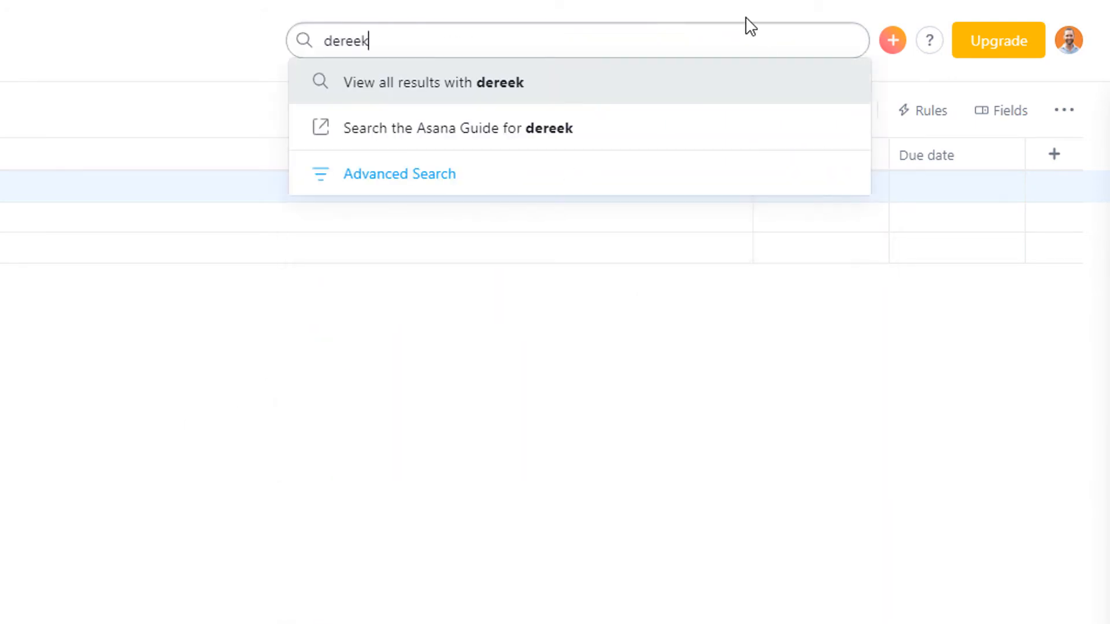
pyautogui.press('Backspace')
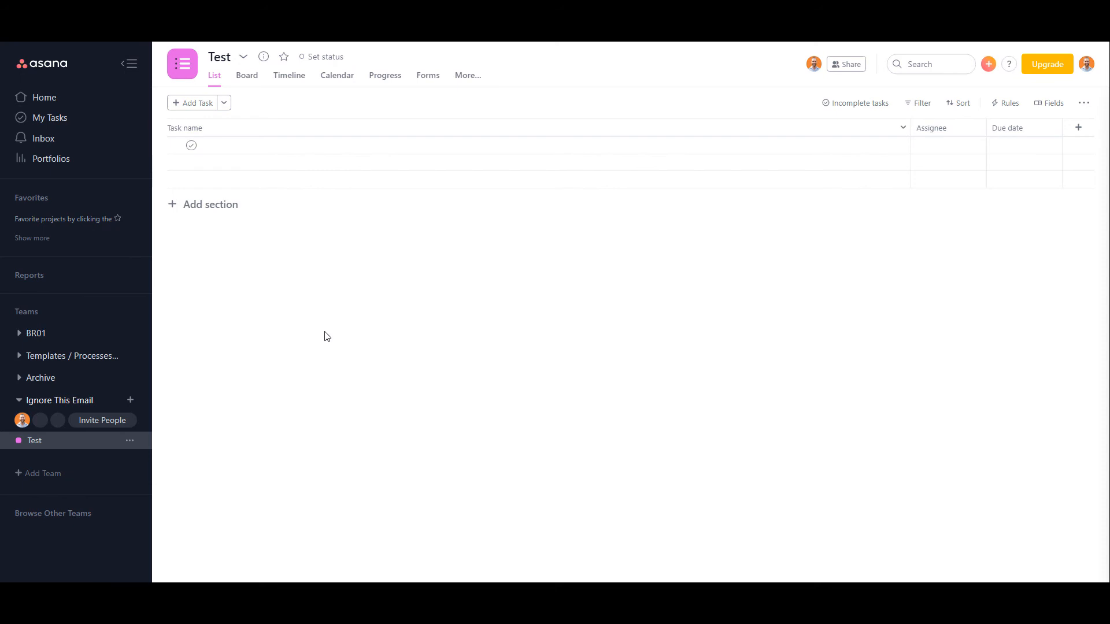
pyautogui.moveTo(376, 335)
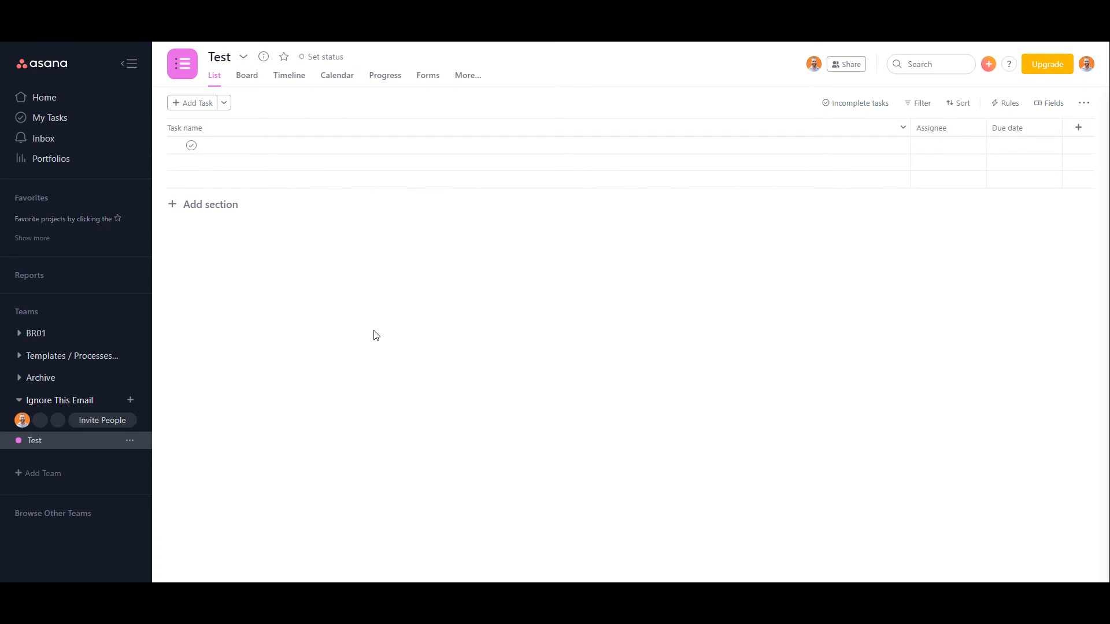
pyautogui.moveTo(321, 411)
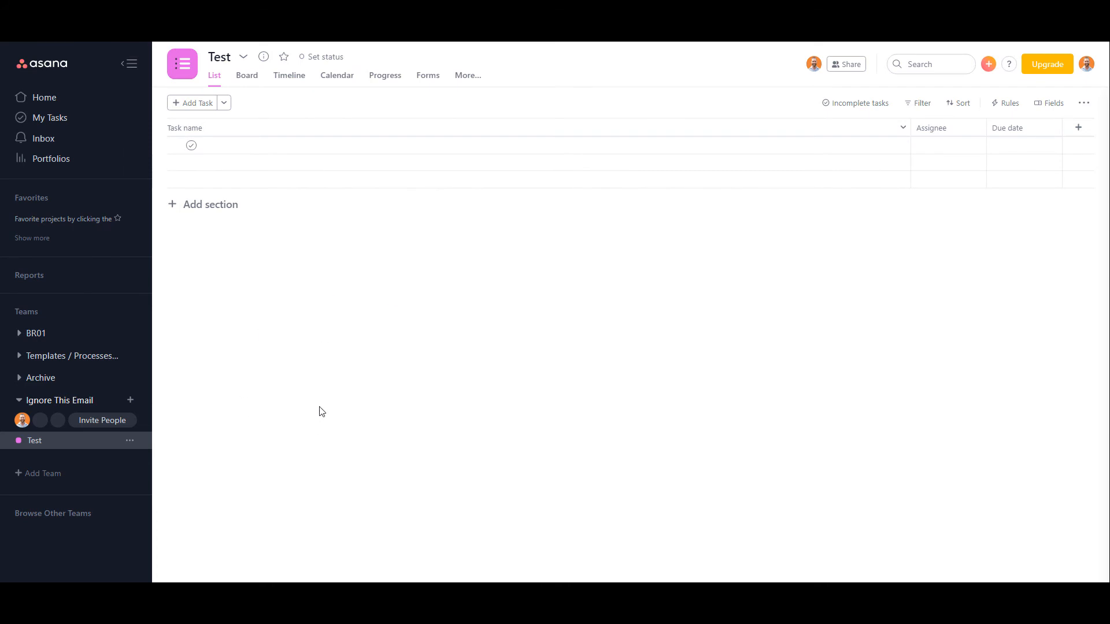
pyautogui.moveTo(197, 366)
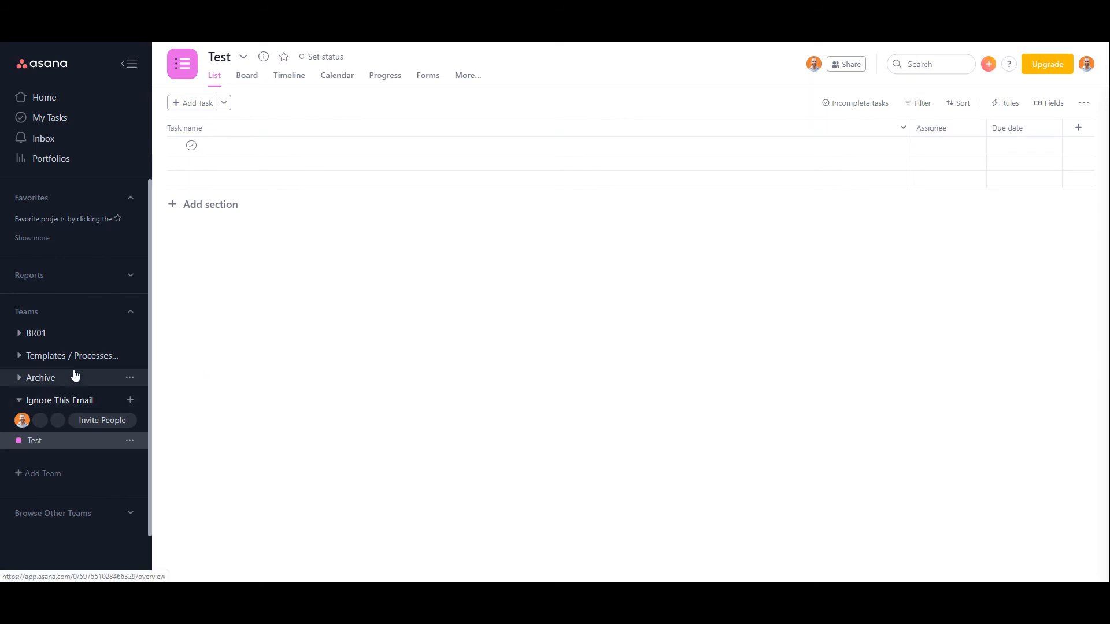
pyautogui.moveTo(209, 73)
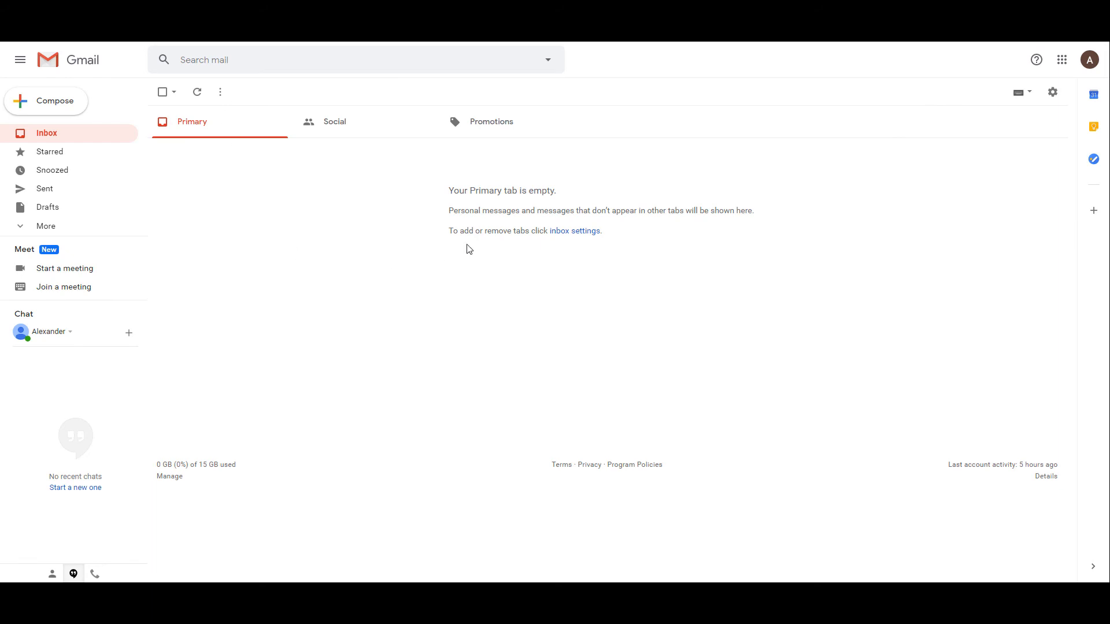
pyautogui.moveTo(376, 259)
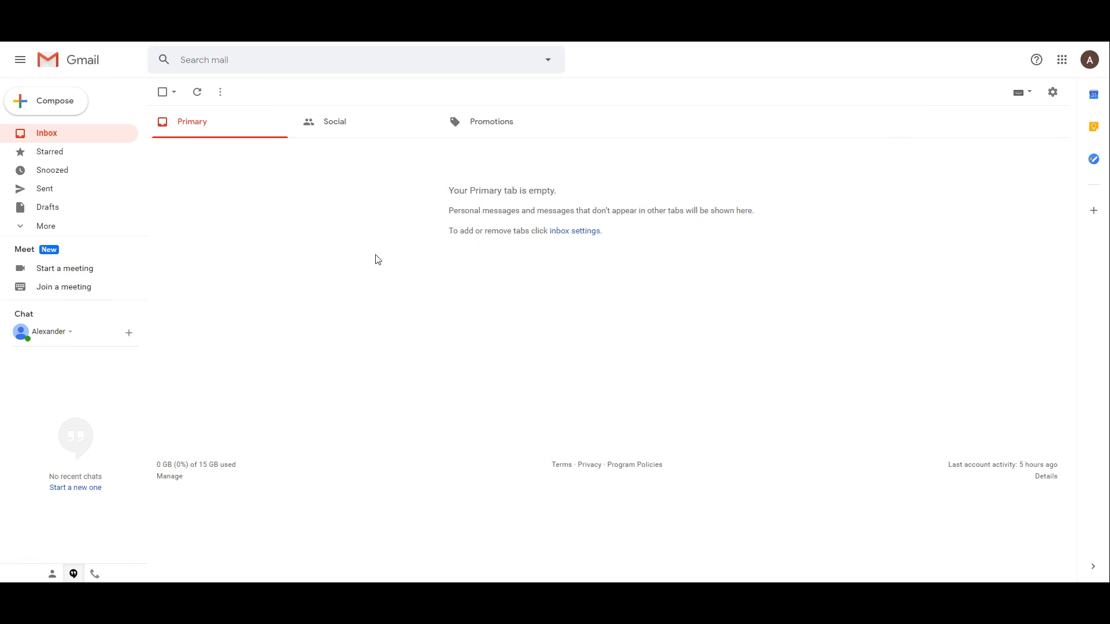
pyautogui.moveTo(389, 269)
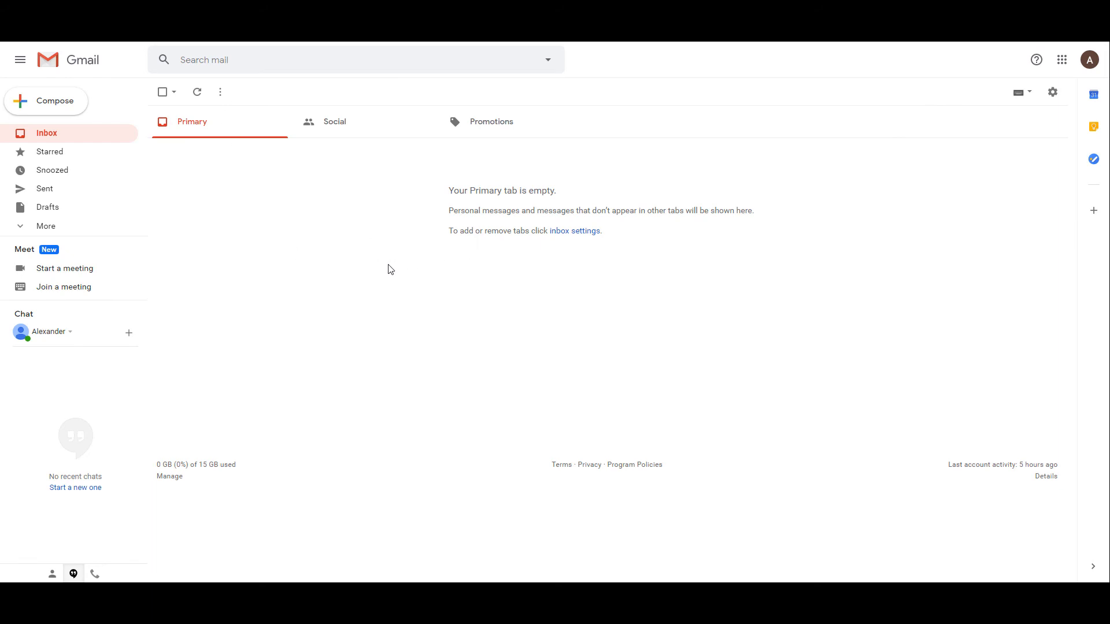